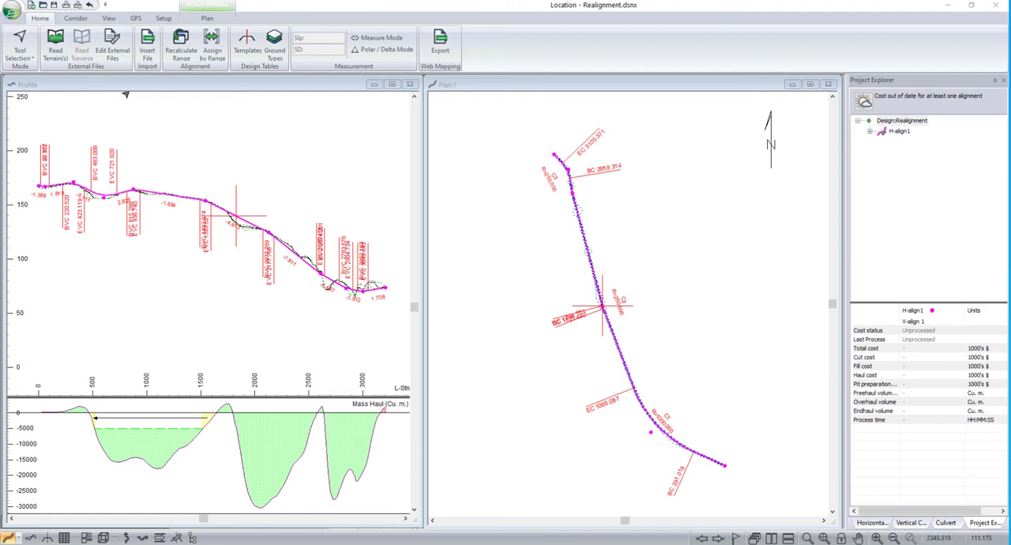
Step: Zoom the Profile window out from the View tab to show the whole alignment
{"action": "left_click", "coordinate": [107, 19]}
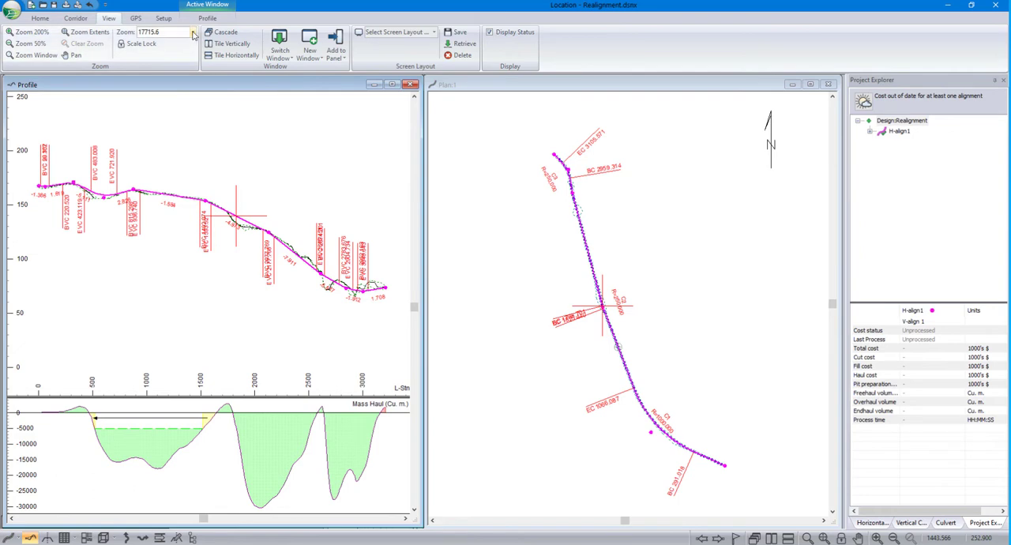
{"action": "left_click", "coordinate": [192, 32]}
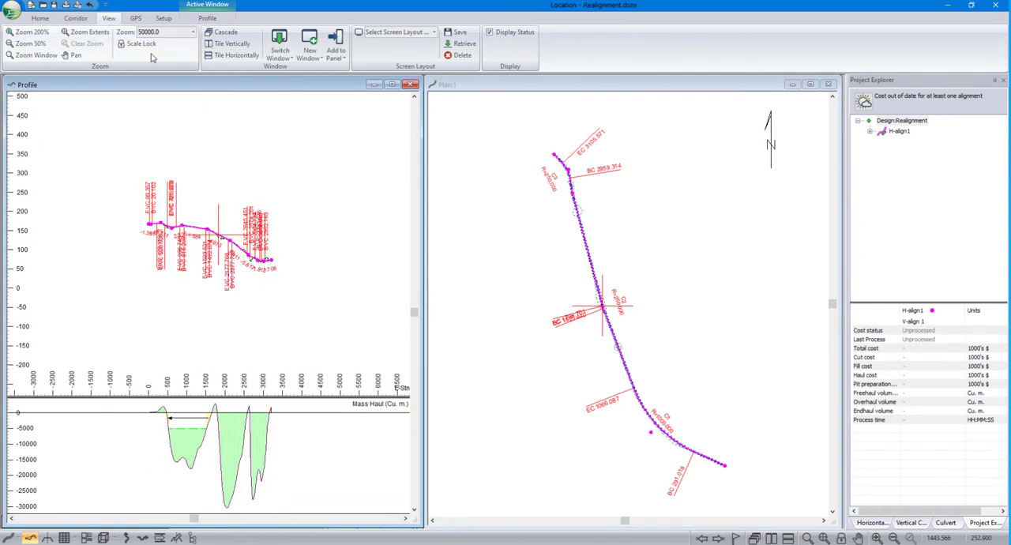
{"action": "left_click", "coordinate": [193, 31]}
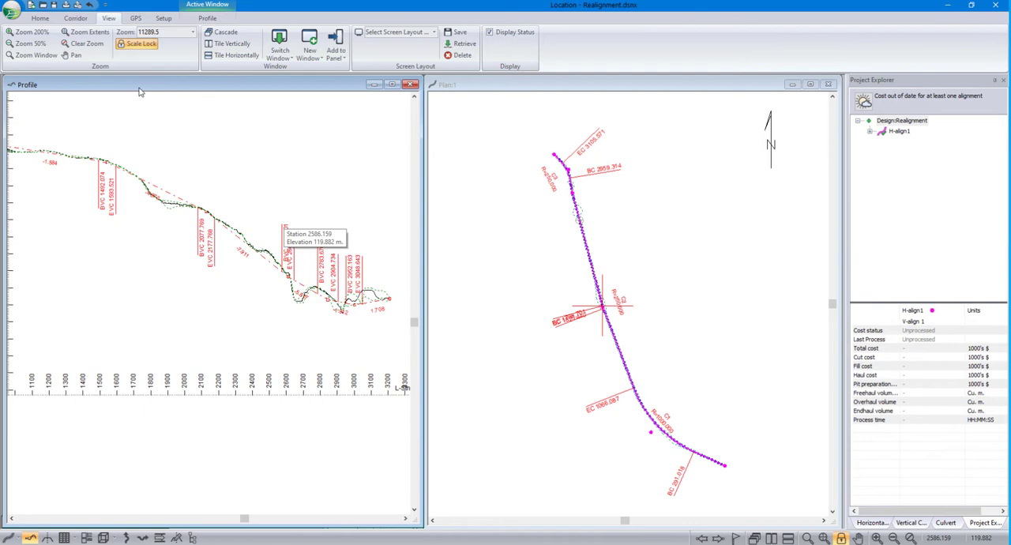
{"action": "left_click", "coordinate": [193, 31]}
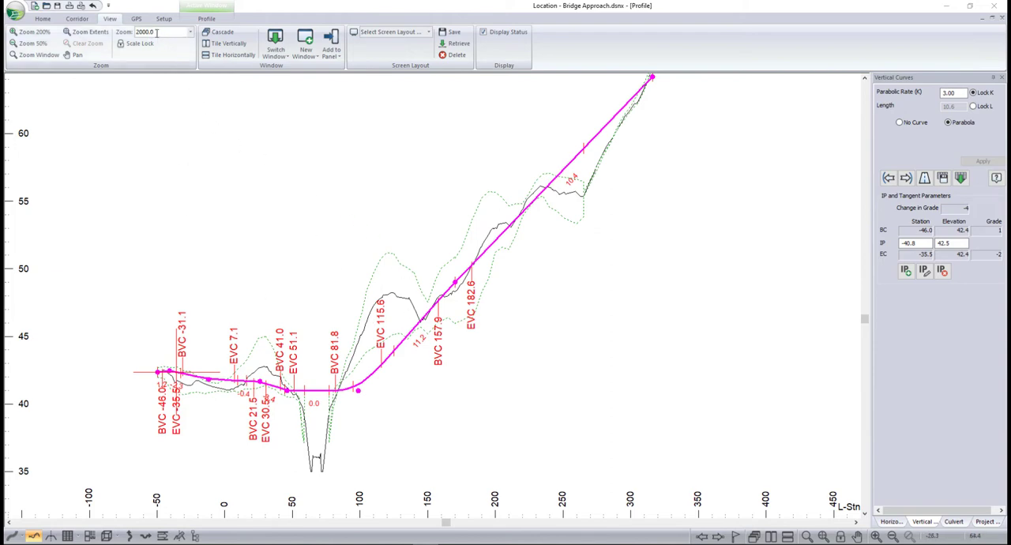
{"action": "mouse_move", "coordinate": [796, 408]}
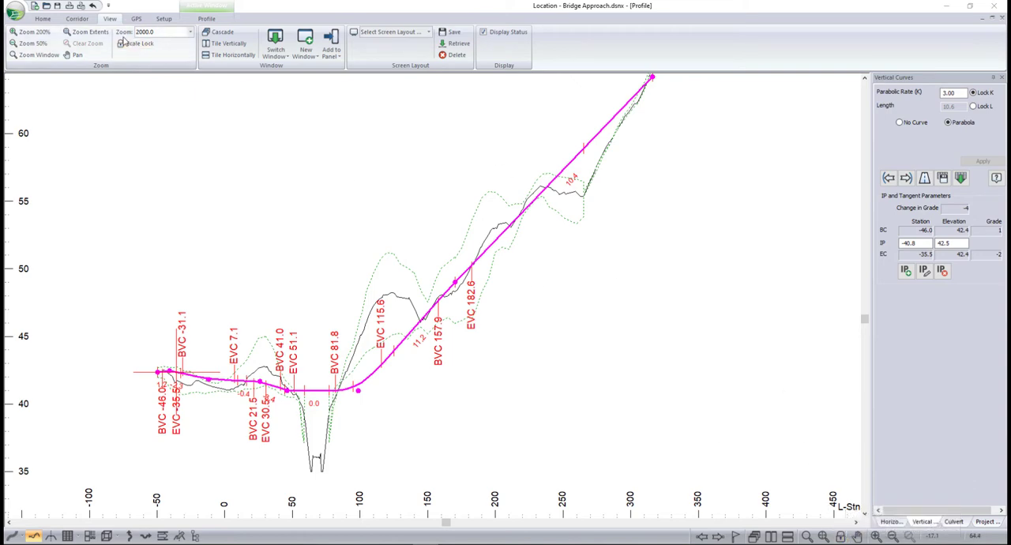
Step: Zoom in on the grade line between BVC 167.9 and EVC 182.6 with scale unlocked
{"action": "left_click", "coordinate": [136, 43]}
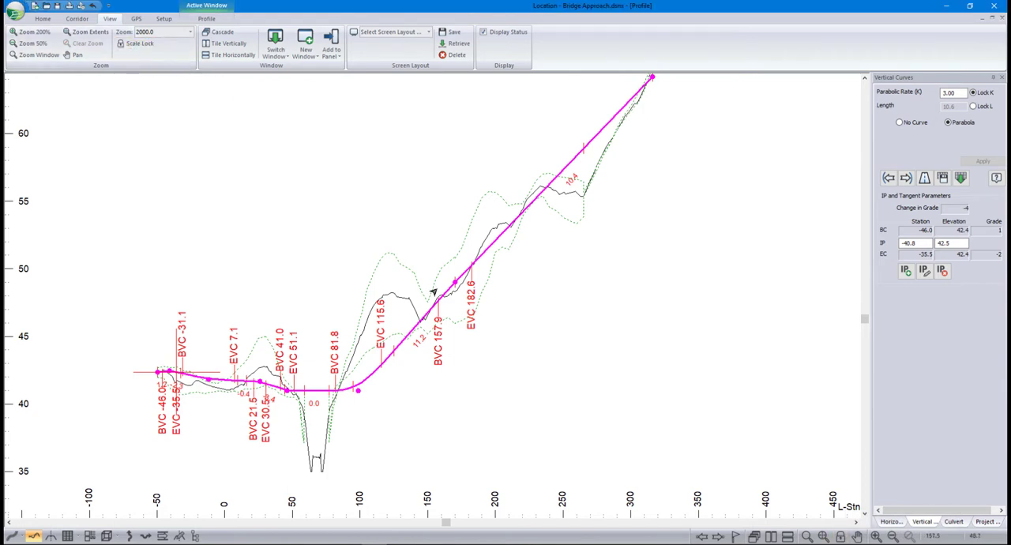
{"action": "mouse_move", "coordinate": [455, 298]}
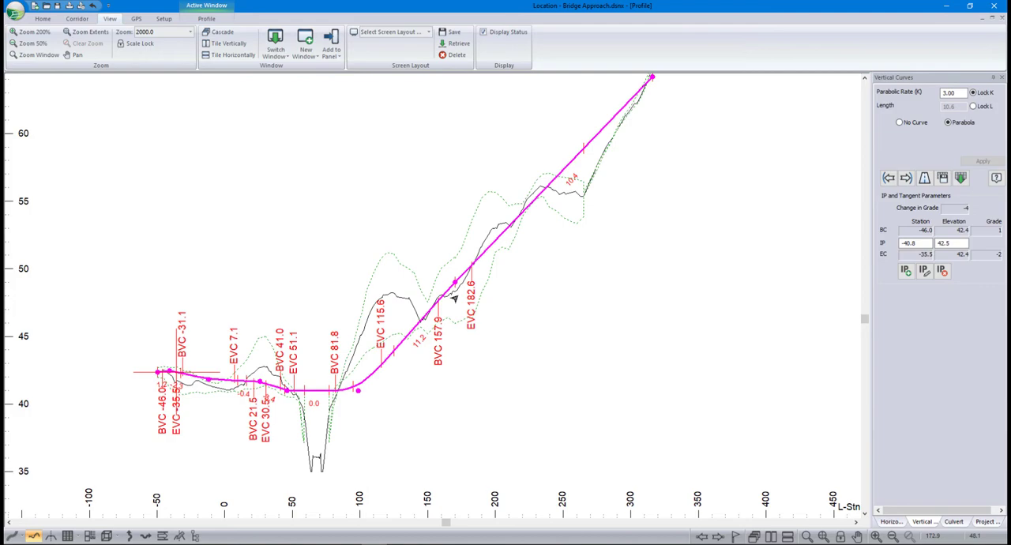
{"action": "mouse_move", "coordinate": [455, 298]}
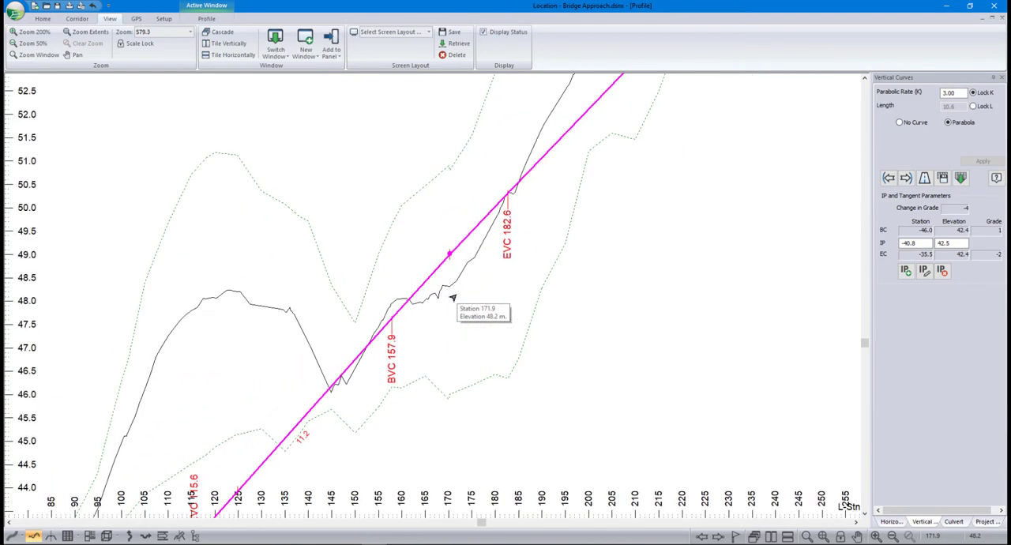
{"action": "mouse_move", "coordinate": [508, 224]}
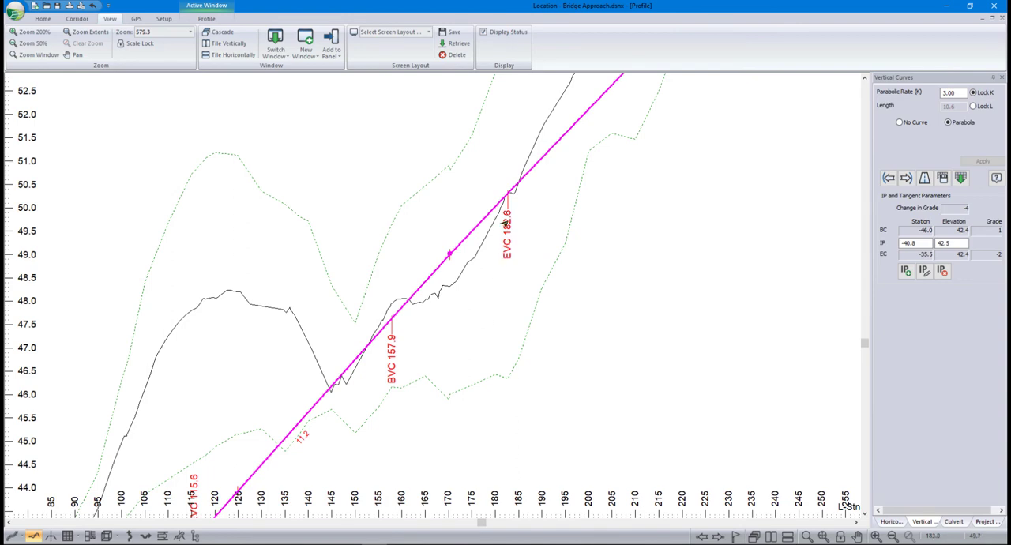
{"action": "mouse_move", "coordinate": [486, 234]}
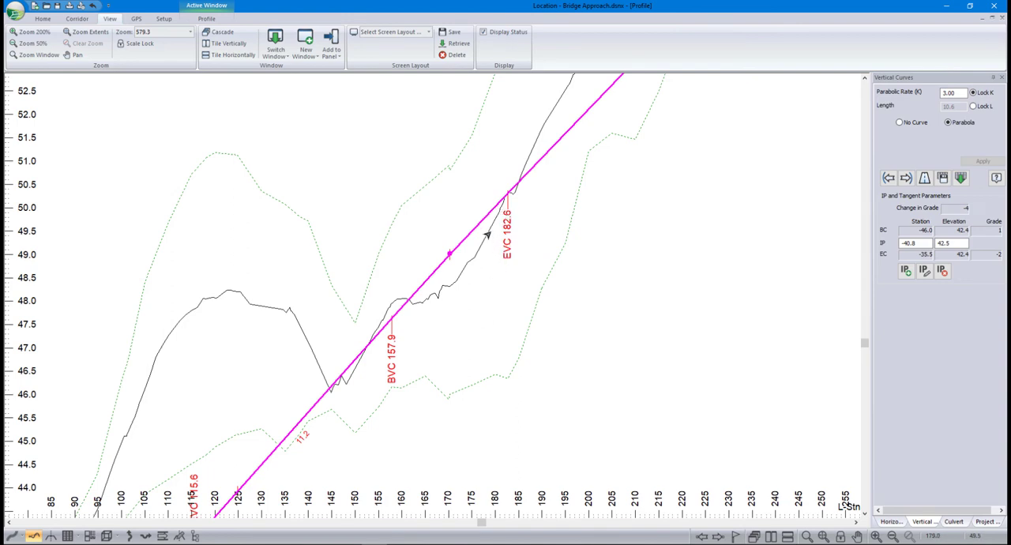
{"action": "mouse_move", "coordinate": [433, 293]}
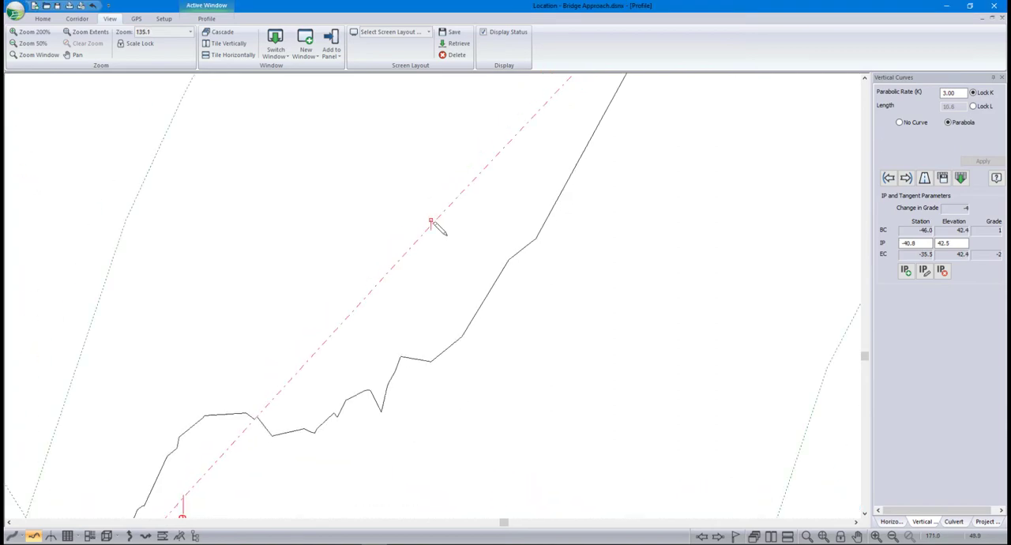
Step: Enable Scale Lock so the profile near station 100 magnifies lines and labels
{"action": "left_click", "coordinate": [139, 42]}
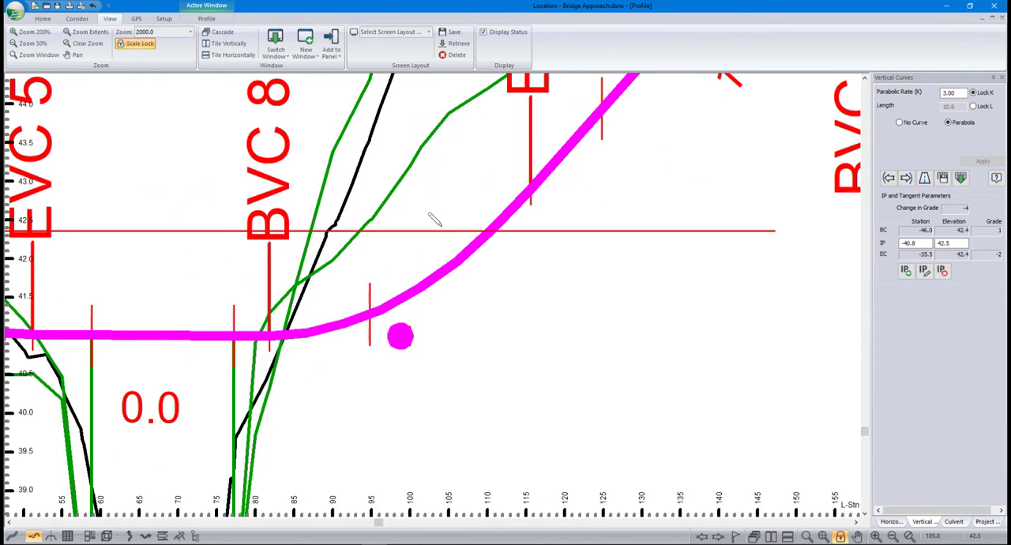
{"action": "mouse_move", "coordinate": [266, 298]}
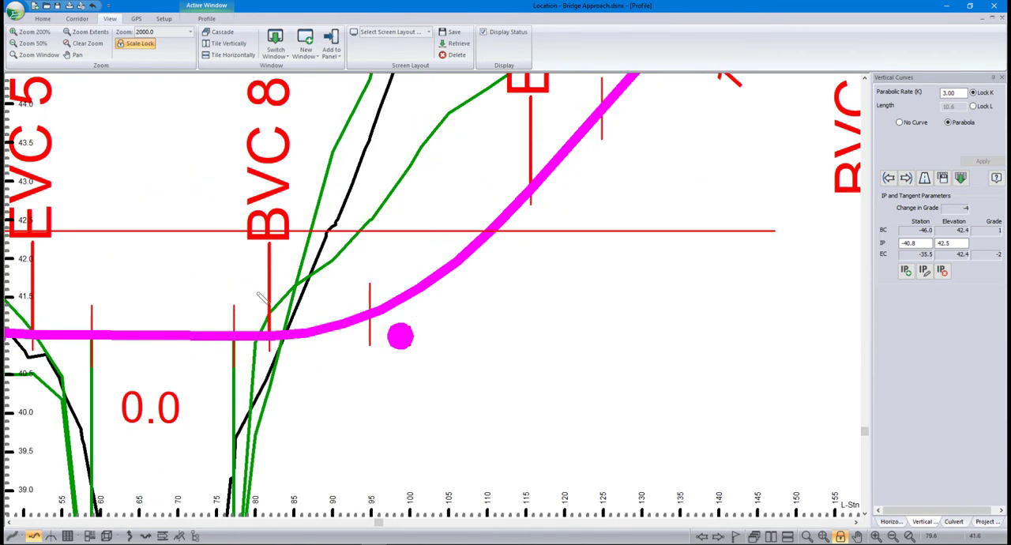
{"action": "mouse_move", "coordinate": [398, 335]}
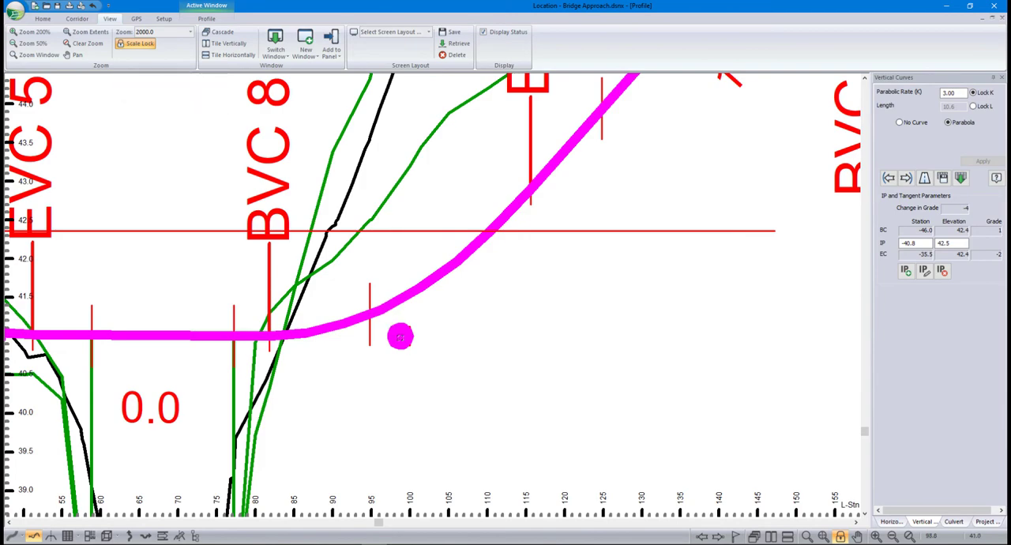
Step: Drag the vertical curve IP near station 100 to a new position and accept recalculating the alignment
{"action": "left_click_drag", "start_coordinate": [398, 335], "coordinate": [441, 331]}
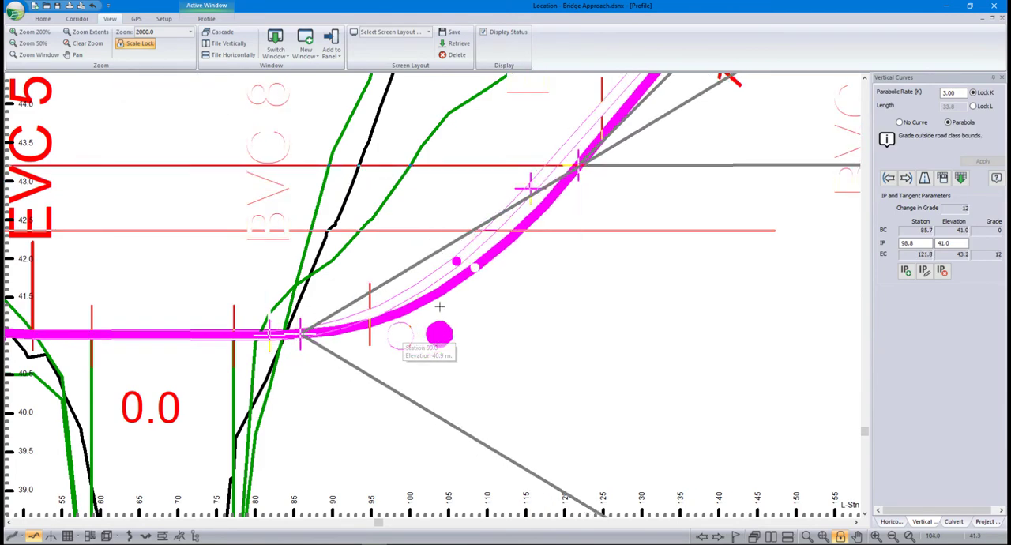
{"action": "left_click_drag", "start_coordinate": [439, 332], "coordinate": [401, 328]}
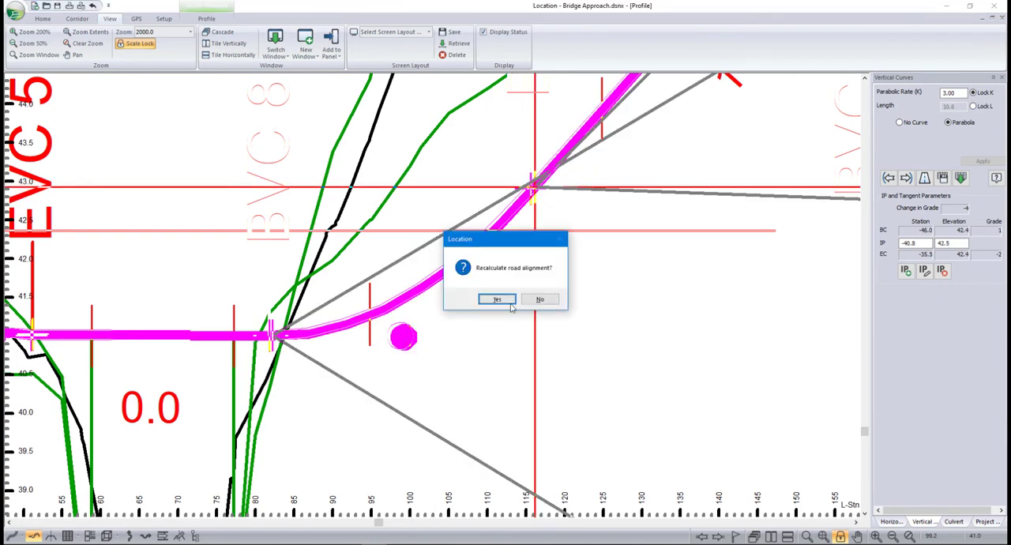
{"action": "left_click", "coordinate": [496, 299]}
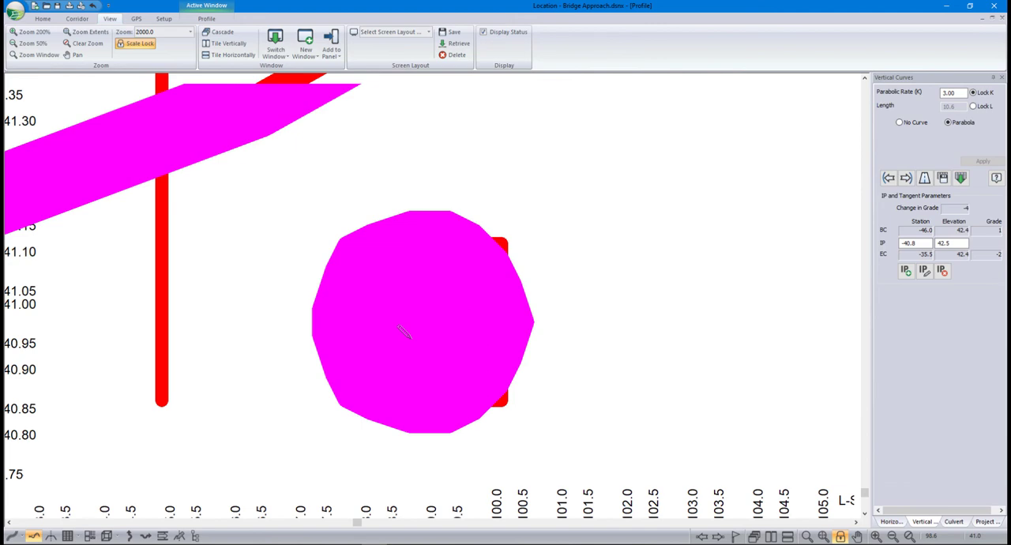
{"action": "mouse_move", "coordinate": [407, 309]}
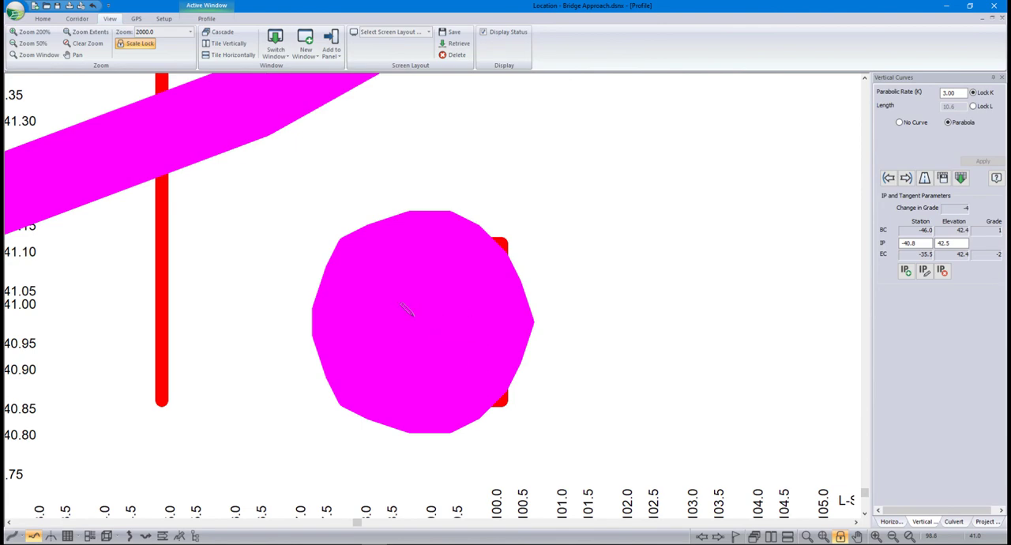
{"action": "mouse_move", "coordinate": [414, 319]}
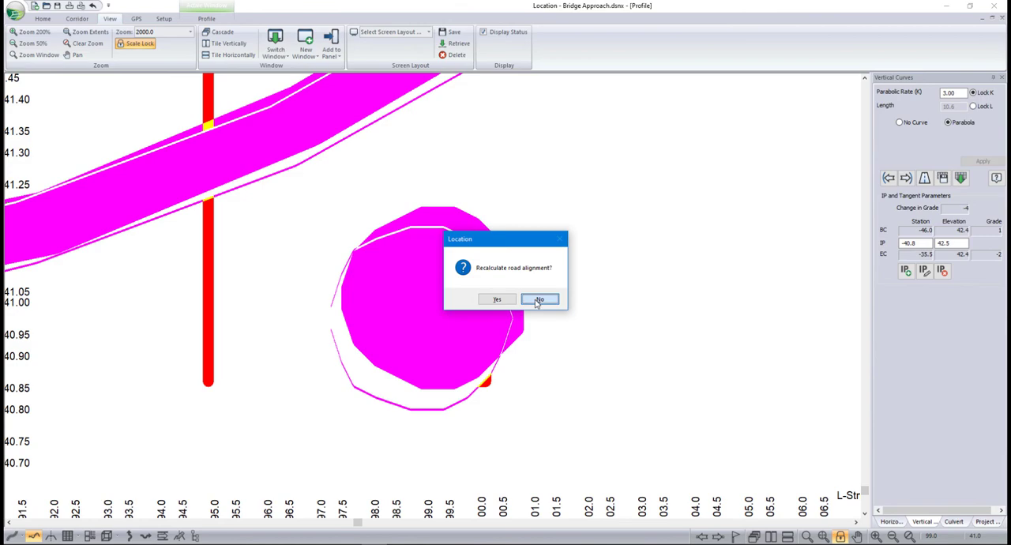
{"action": "left_click", "coordinate": [539, 300]}
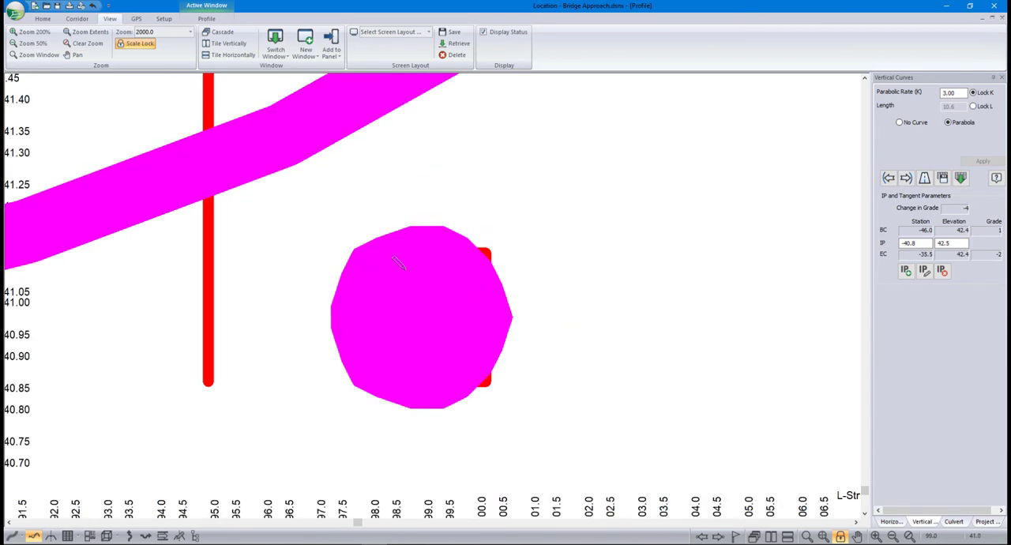